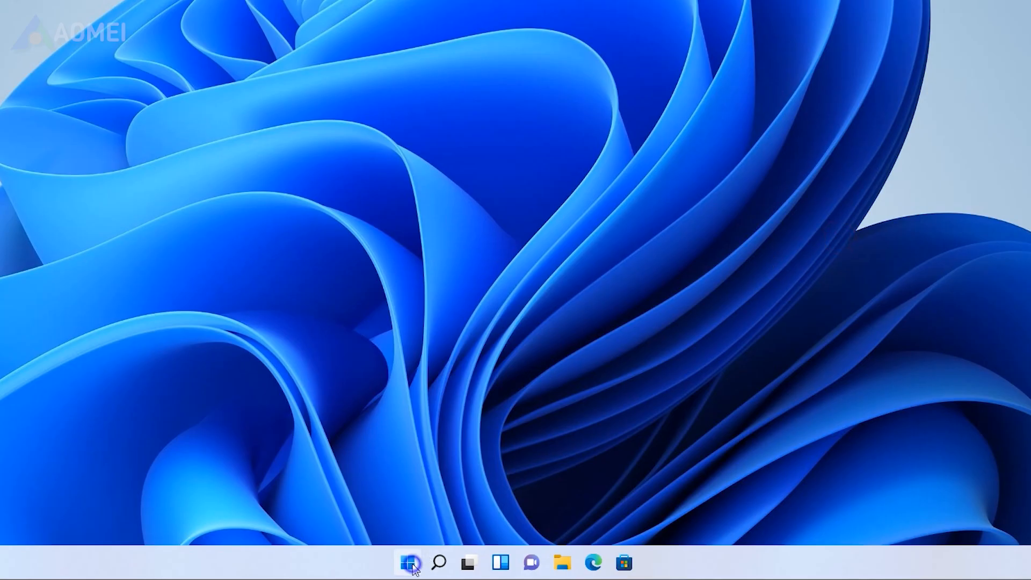
# Open Disk Management from the Start menu and initialise Disk 2 as GPT
pyautogui.rightClick(408, 563)
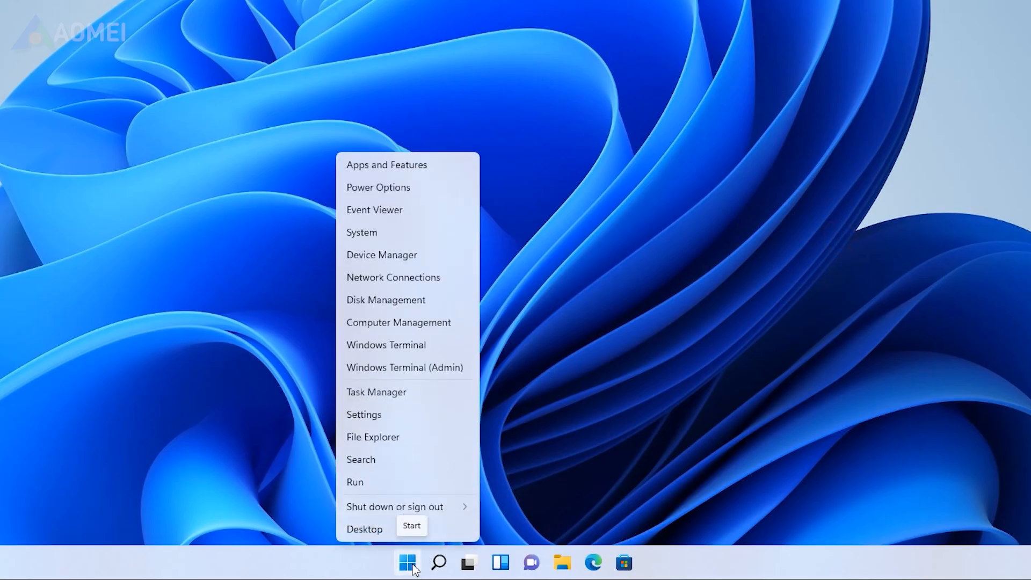
pyautogui.click(386, 299)
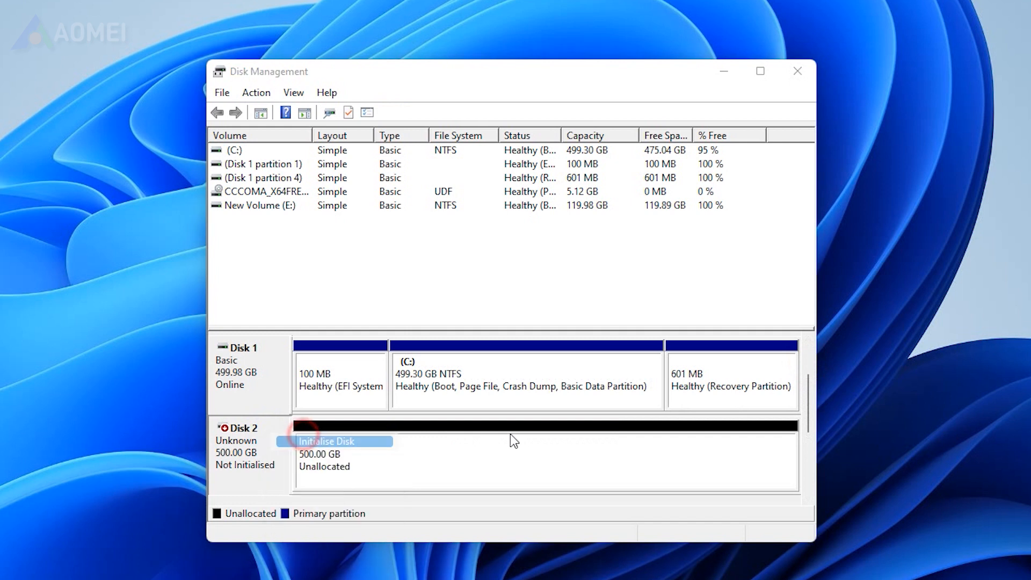
pyautogui.click(326, 442)
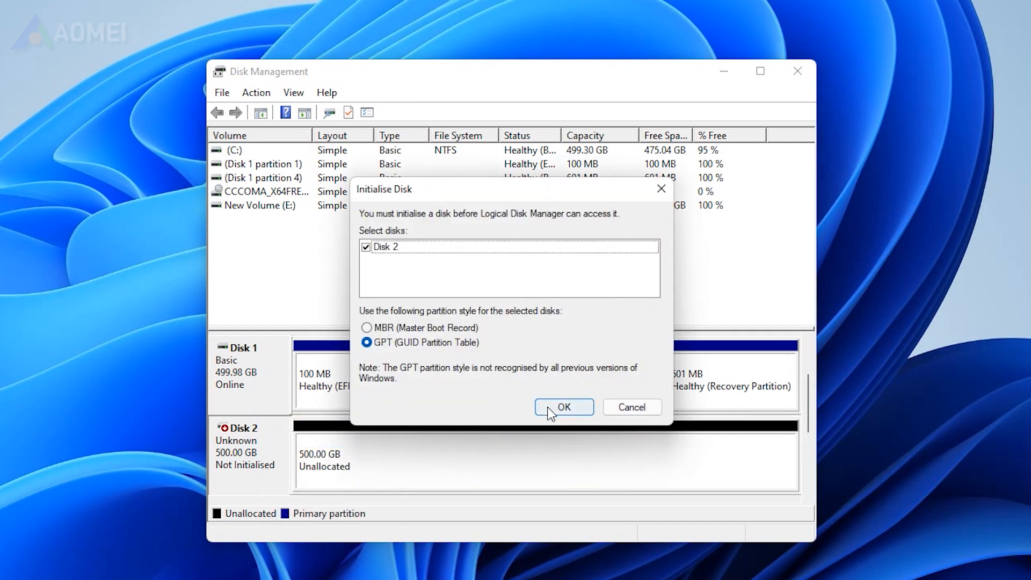
pyautogui.click(563, 407)
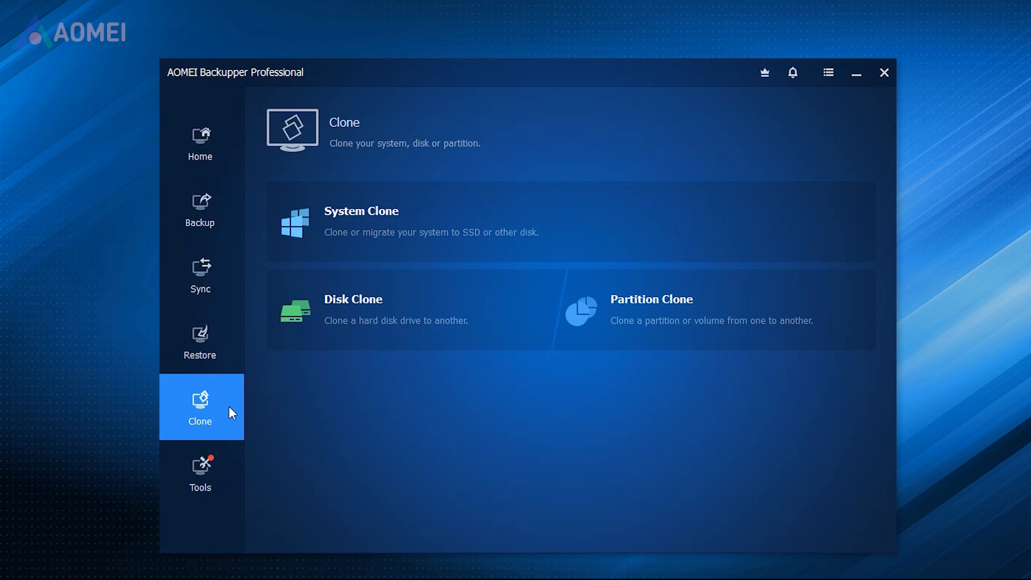
# Browse the Clone options and the Disk 1 to Disk 2 operation summary
pyautogui.click(354, 310)
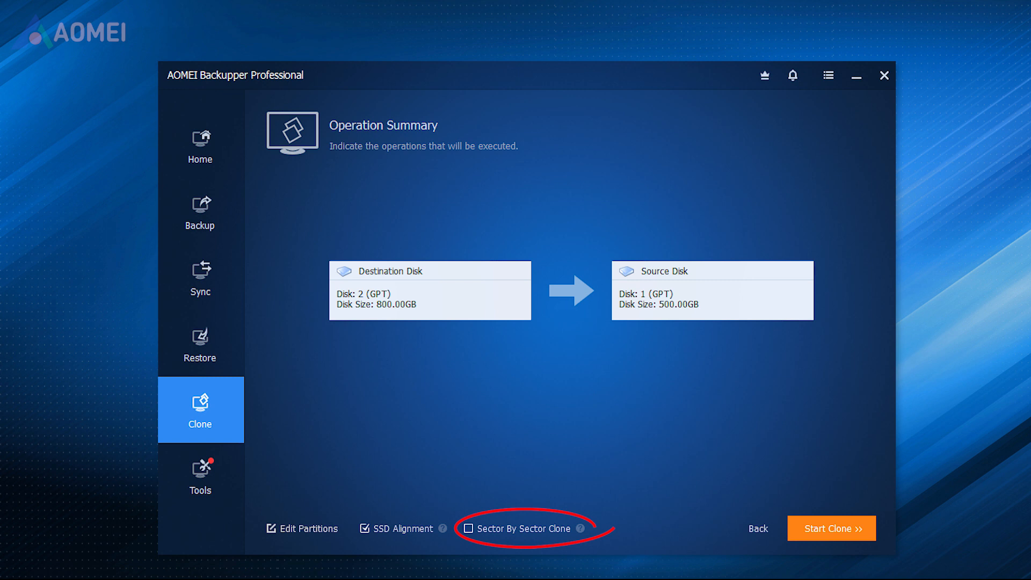
pyautogui.click(200, 211)
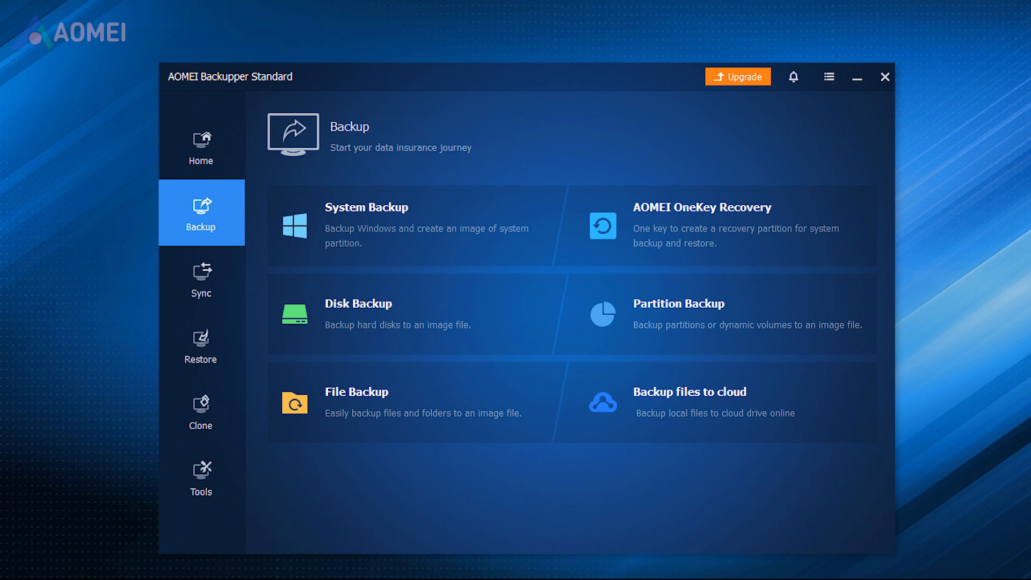
pyautogui.click(200, 477)
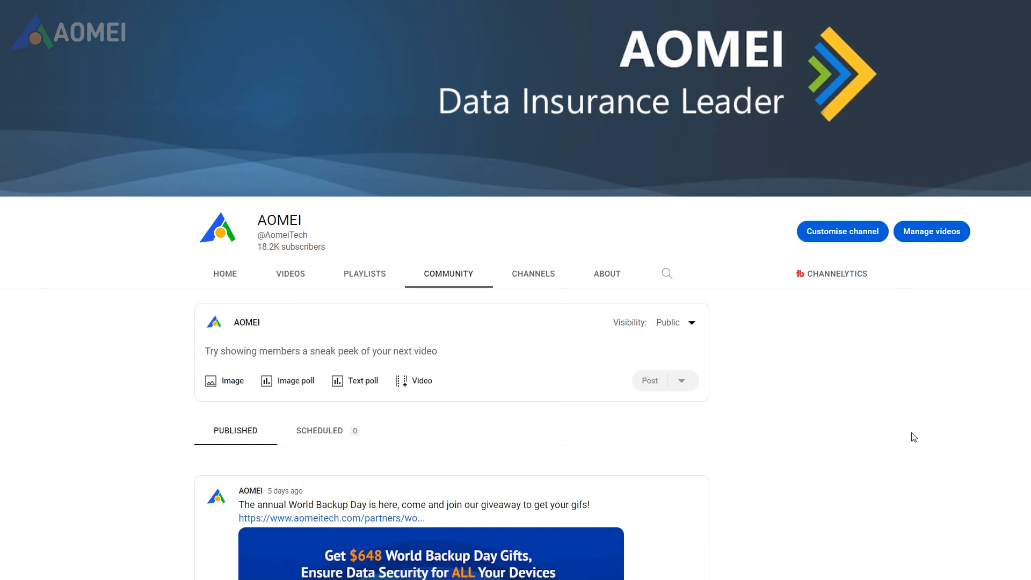
pyautogui.scroll(-3)
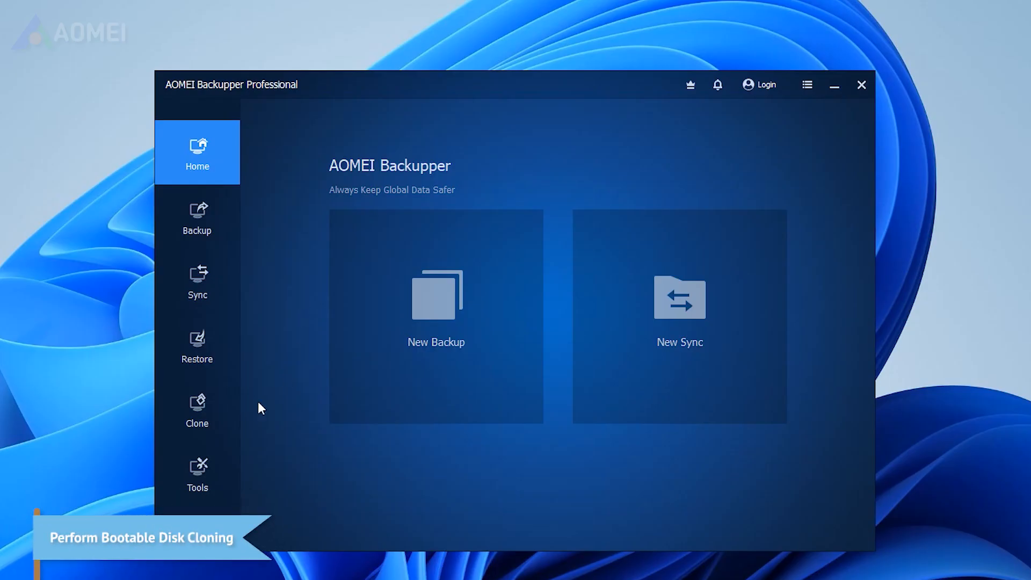
# Start a Disk Clone from Disk1 to Disk2, accepting the overwrite warning
pyautogui.click(196, 410)
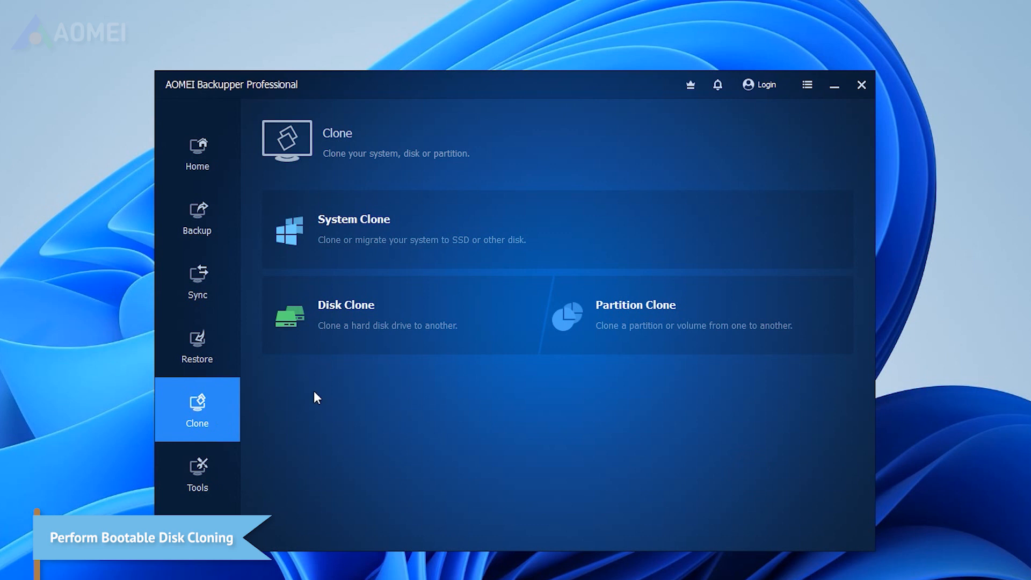
pyautogui.click(346, 314)
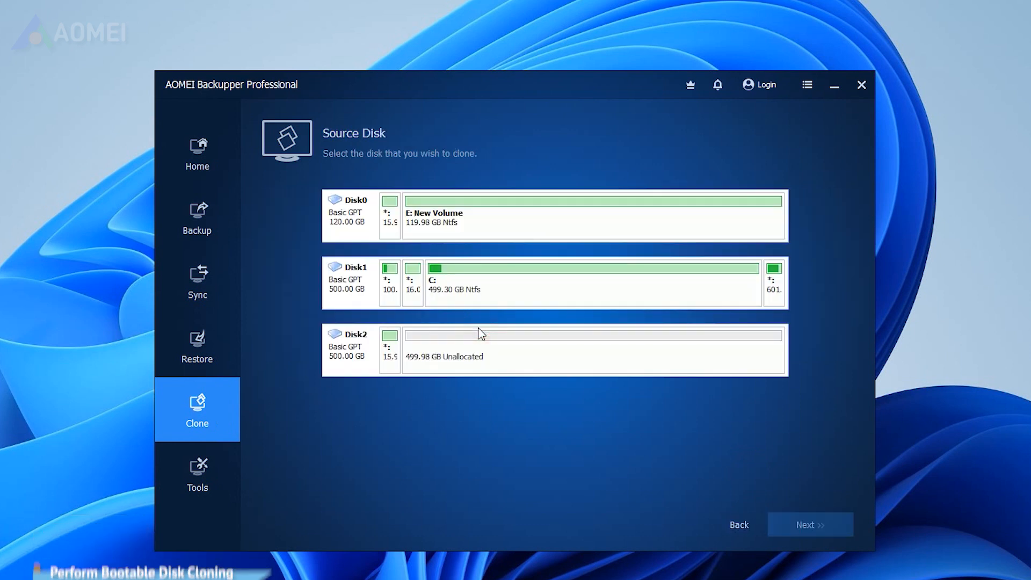
pyautogui.moveTo(384, 305)
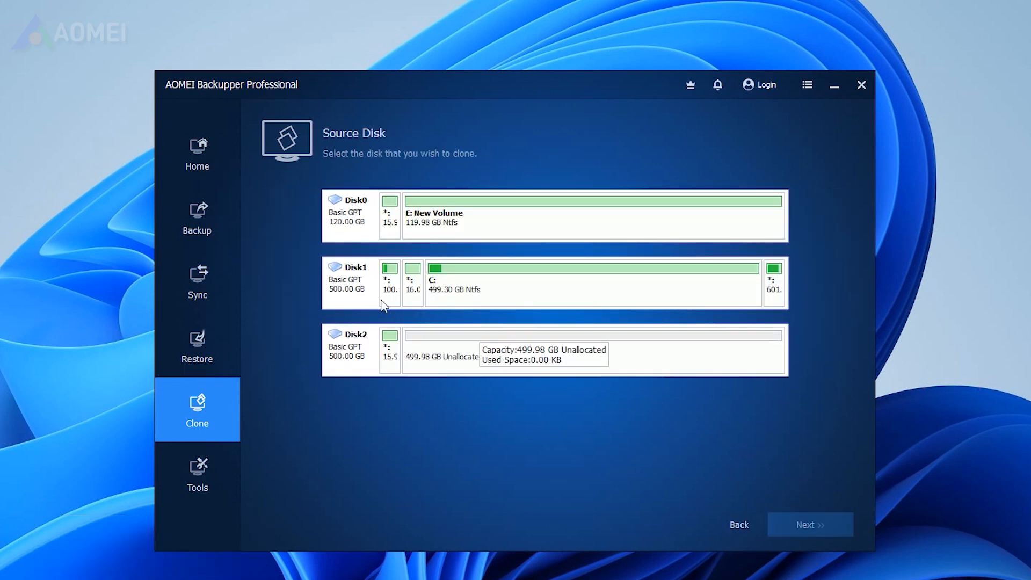
pyautogui.click(809, 525)
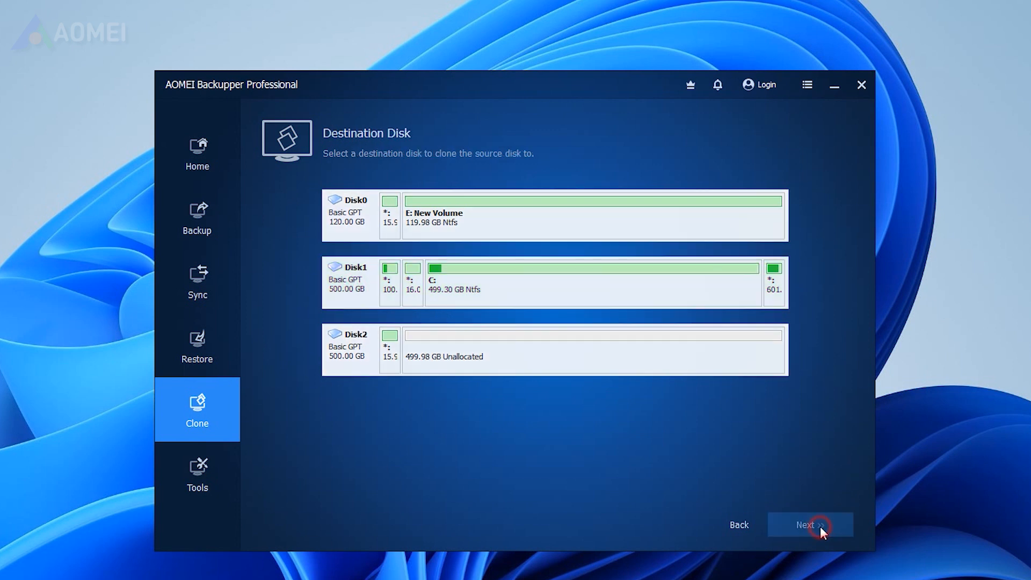
pyautogui.moveTo(770, 477)
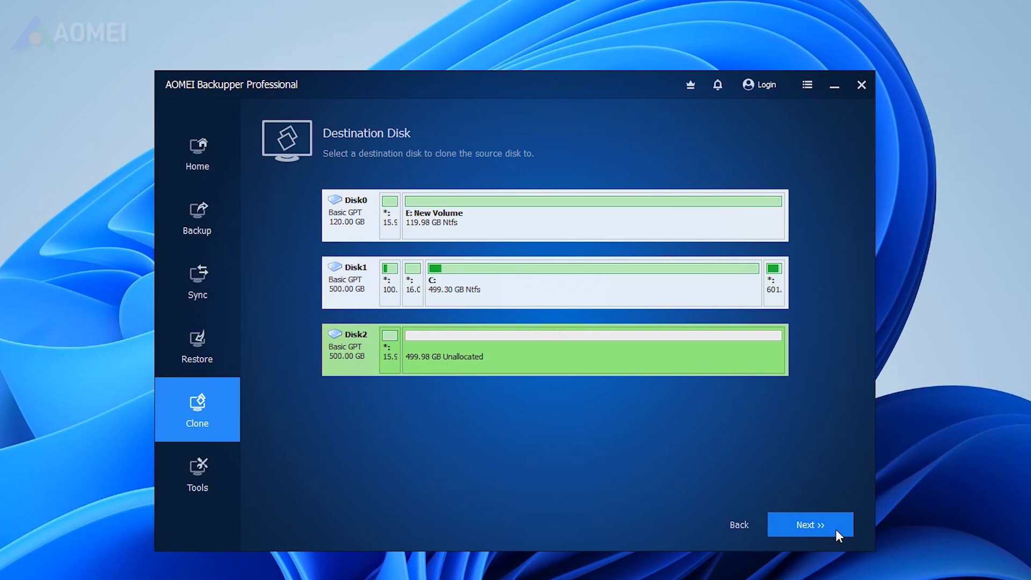
pyautogui.click(810, 525)
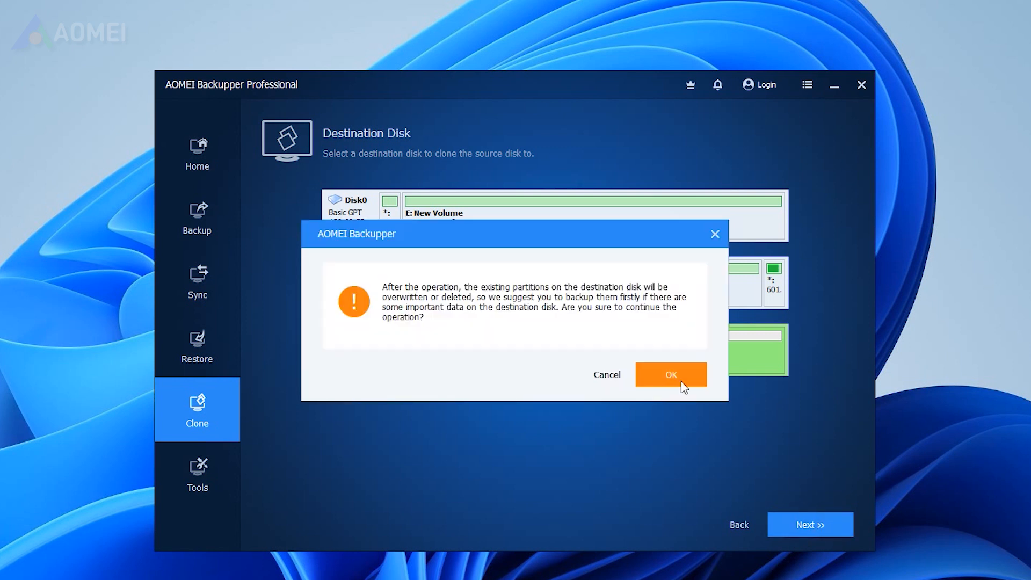
pyautogui.click(670, 374)
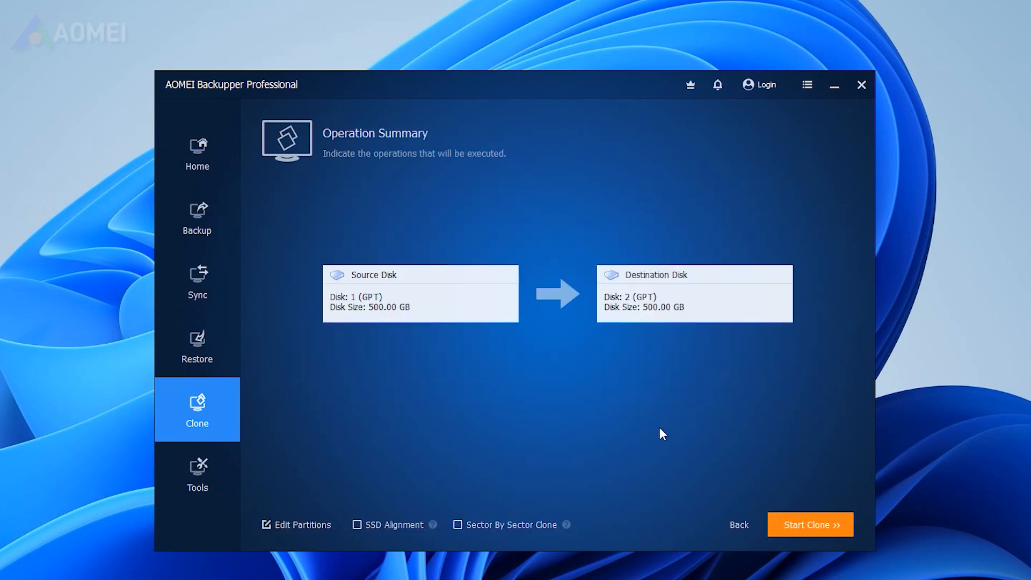
# Tick SSD Alignment on the Operation Summary page
pyautogui.click(357, 524)
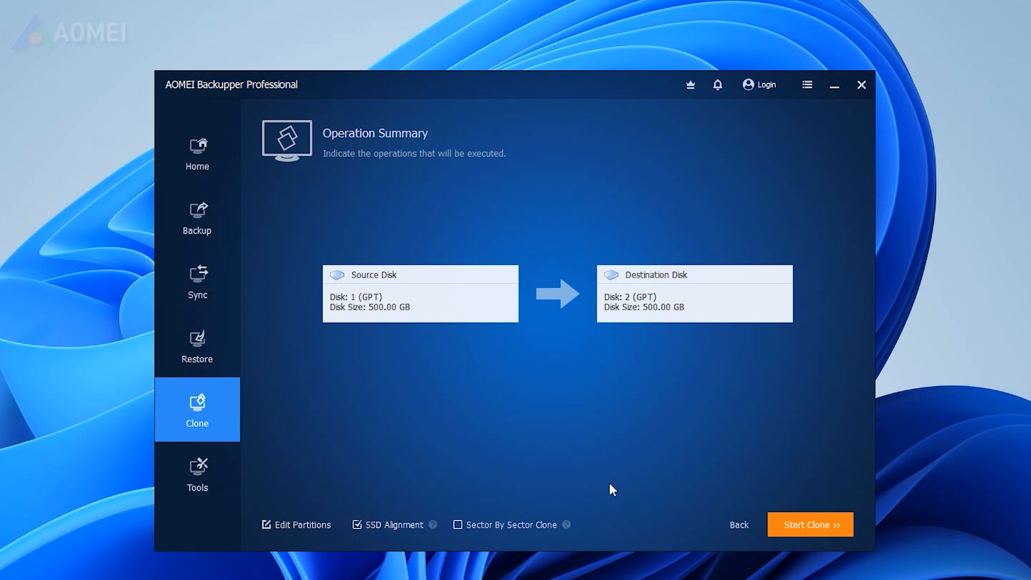
pyautogui.moveTo(624, 487)
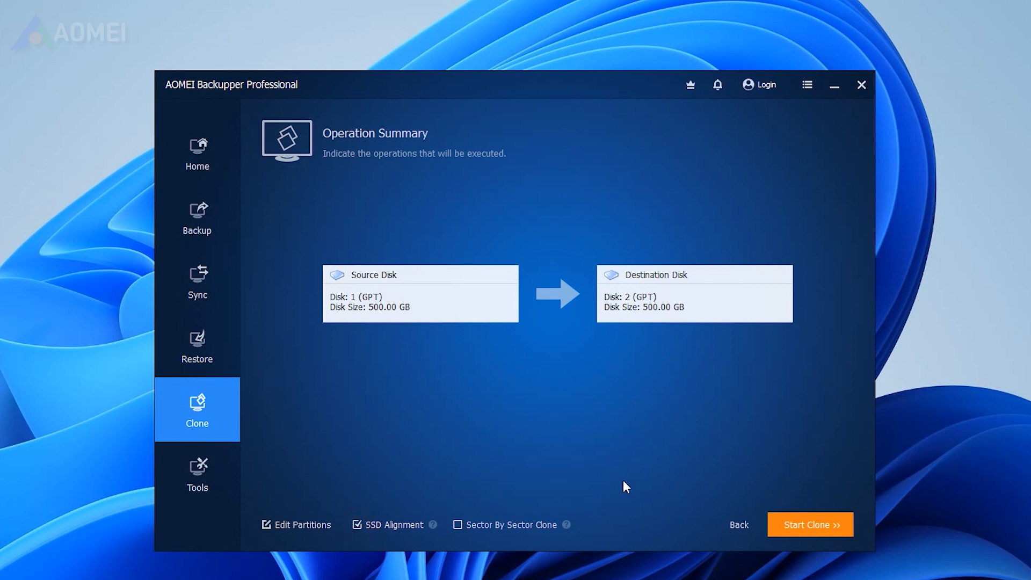
pyautogui.moveTo(834, 537)
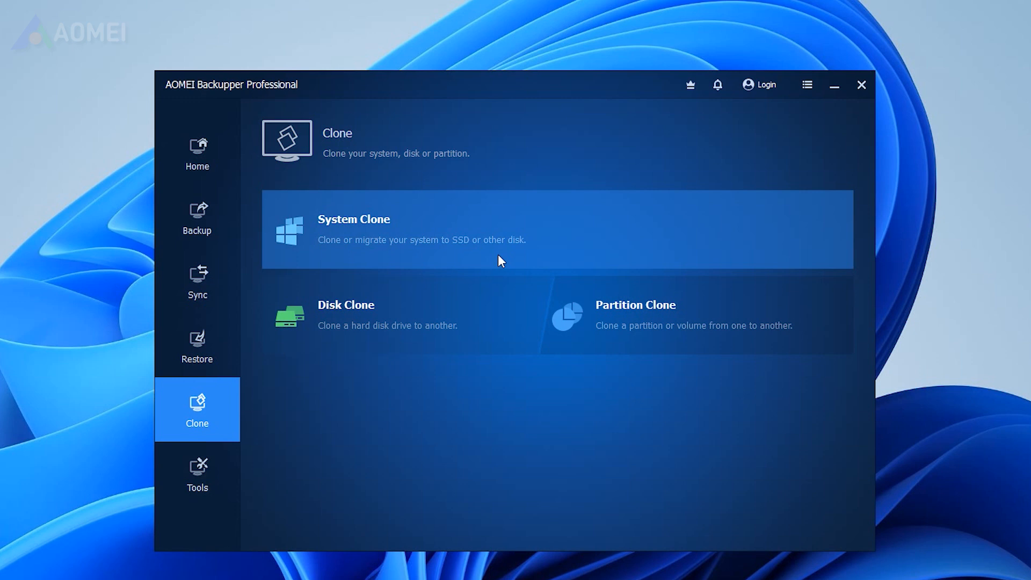
# Launch System Clone to migrate the system to Disk2
pyautogui.click(499, 257)
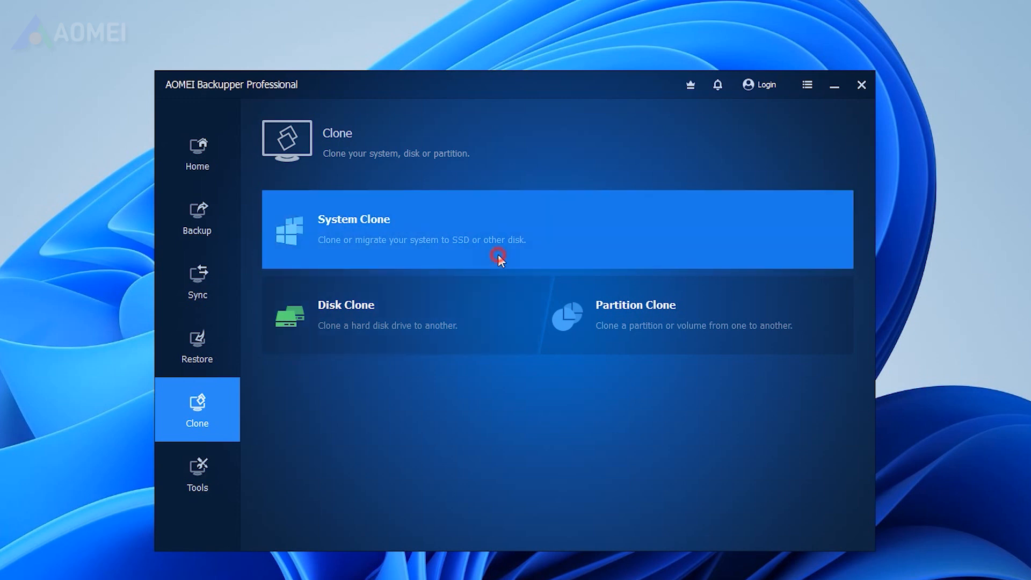
pyautogui.click(498, 257)
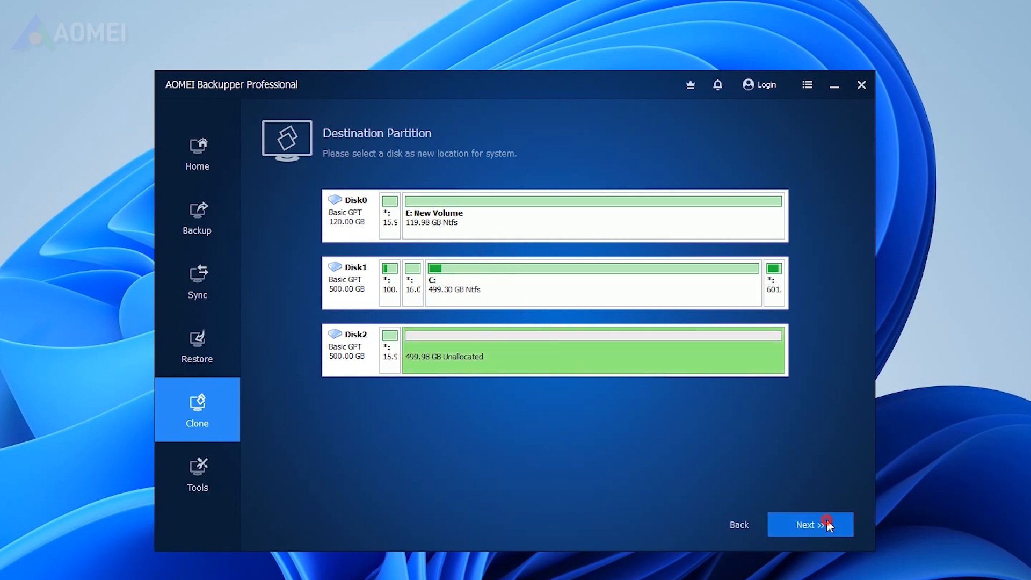